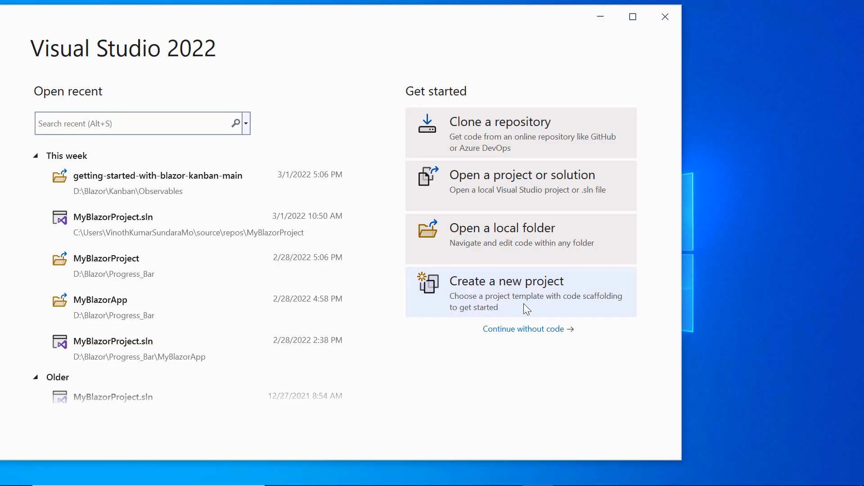
# - Create a Blazor WebAssembly App named MyBlazorProject in D:\Blazor\Bullet-Chart targeting .NET 6
pyautogui.click(505, 281)
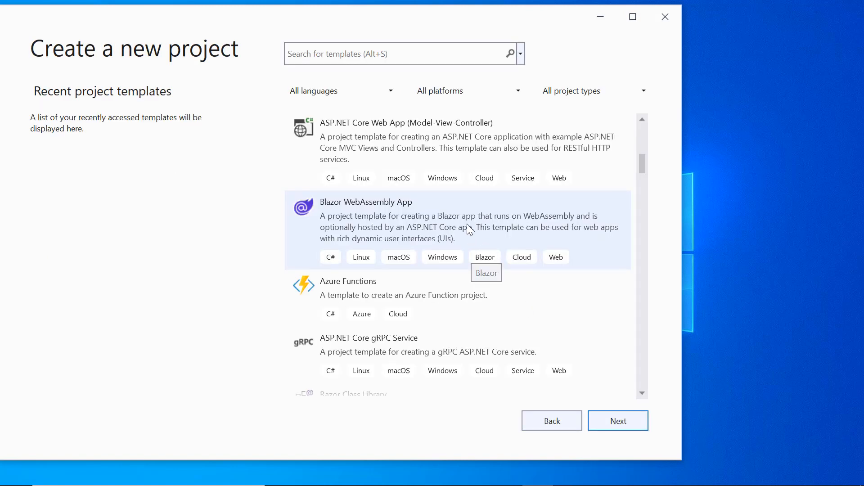
pyautogui.moveTo(499, 253)
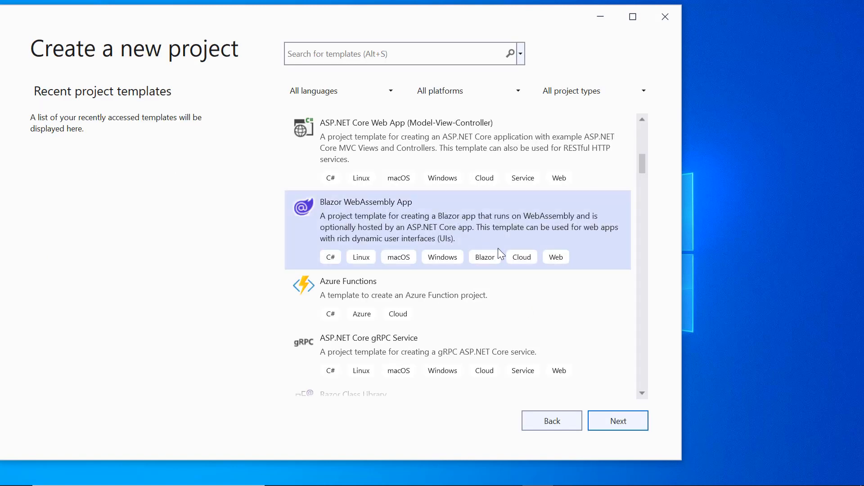
pyautogui.click(617, 420)
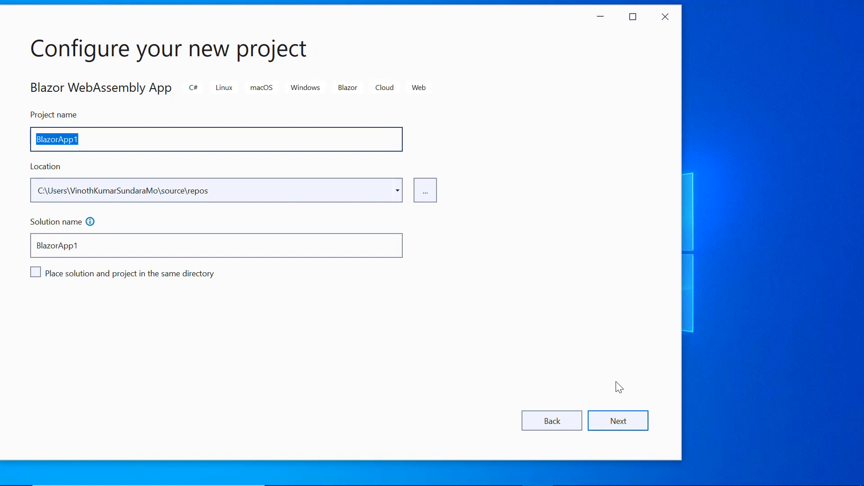
pyautogui.write('My')
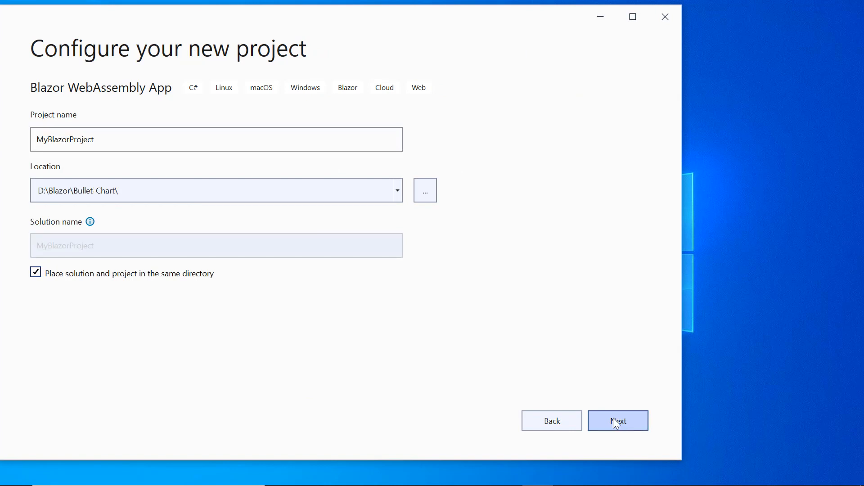
pyautogui.click(617, 420)
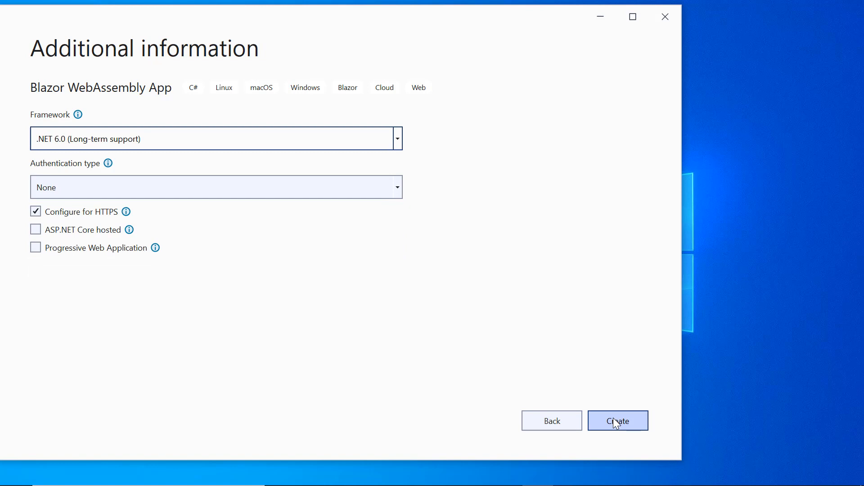
pyautogui.moveTo(617, 423)
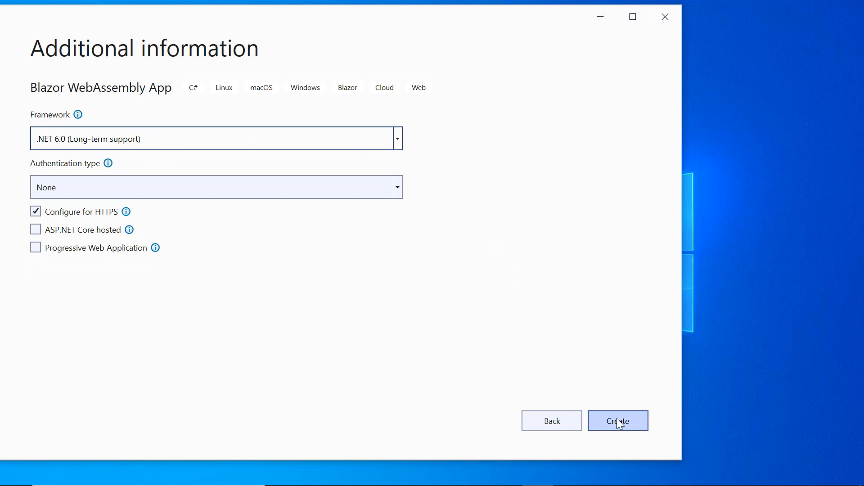
pyautogui.click(616, 421)
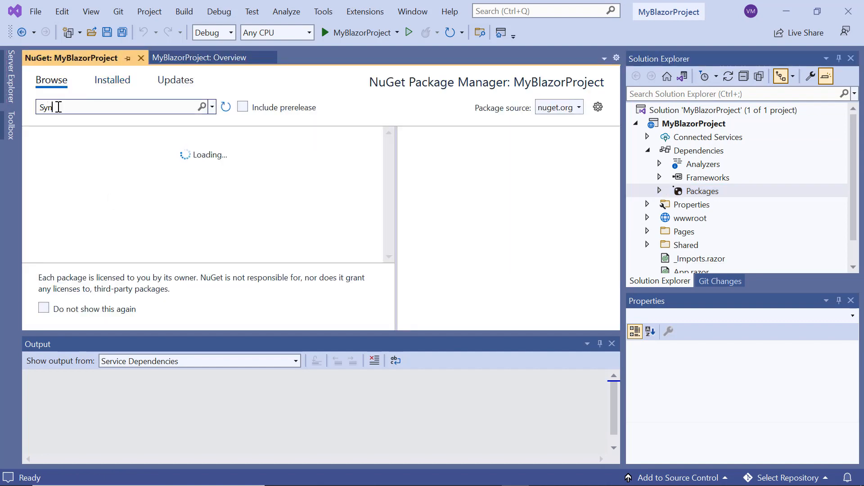
# - Install the Syncfusion.Blazor.BulletChart 19.4.0.54 package, accepting its license
pyautogui.write('Syncfusion.Blazor.Bullet')
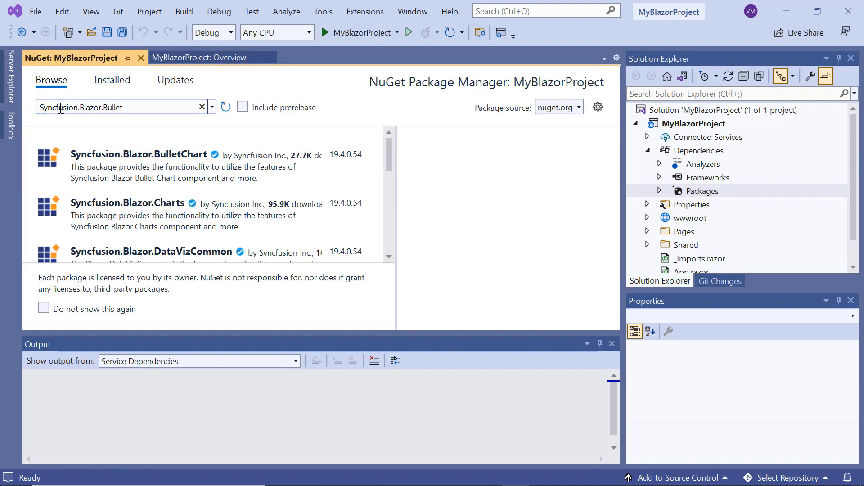
pyautogui.click(139, 154)
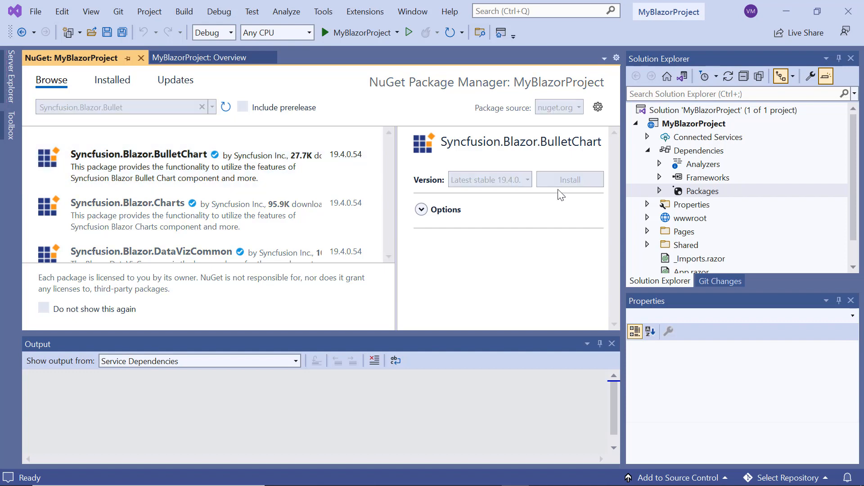
pyautogui.click(570, 179)
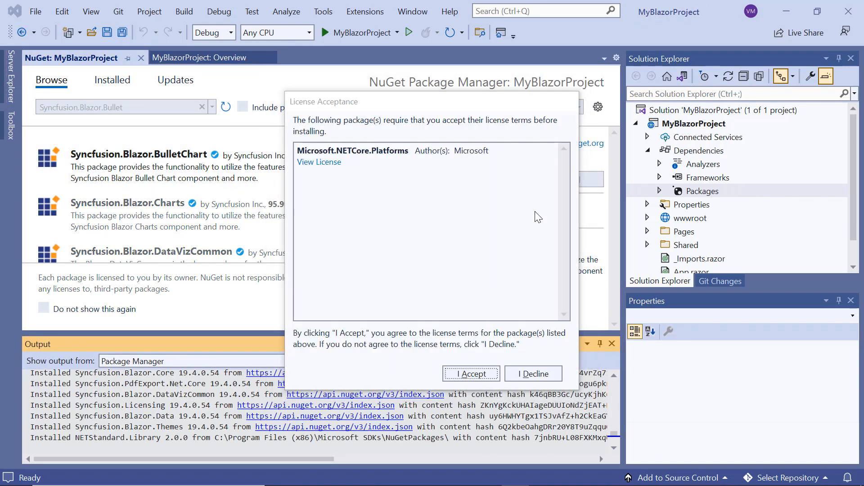
pyautogui.click(470, 373)
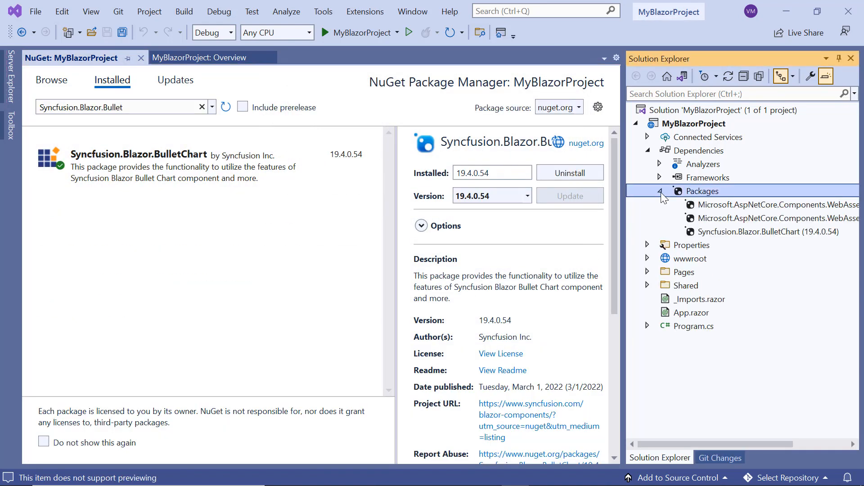
# - Confirm the BulletChart package under the project's Packages node and close the package manager
pyautogui.click(764, 231)
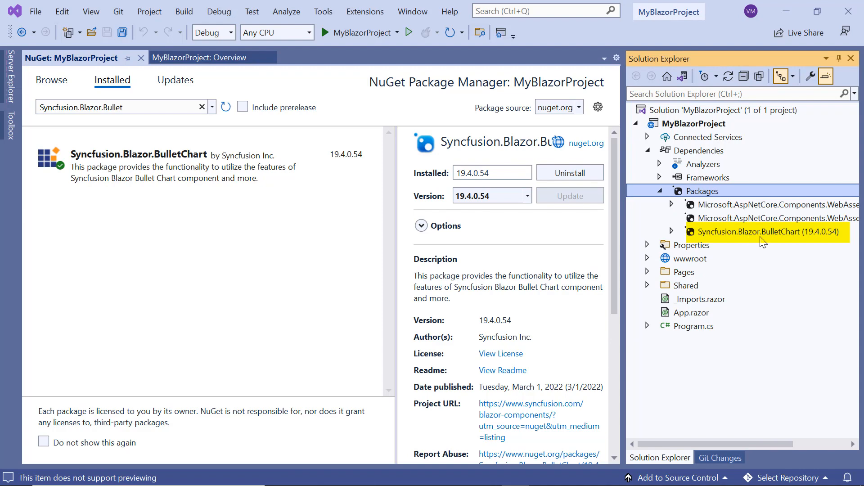
pyautogui.click(200, 57)
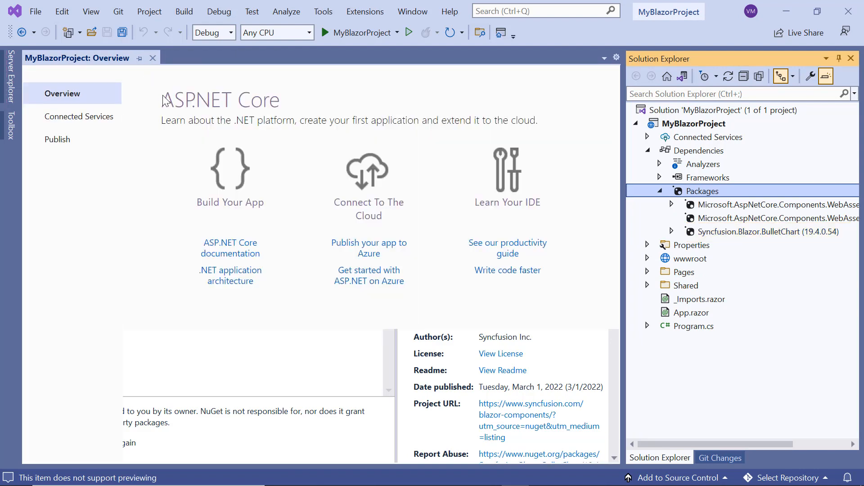
pyautogui.click(700, 299)
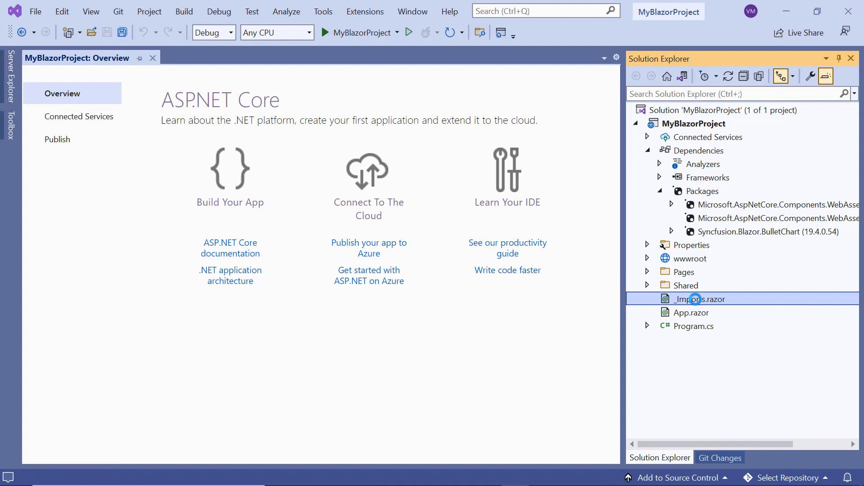
pyautogui.doubleClick(701, 299)
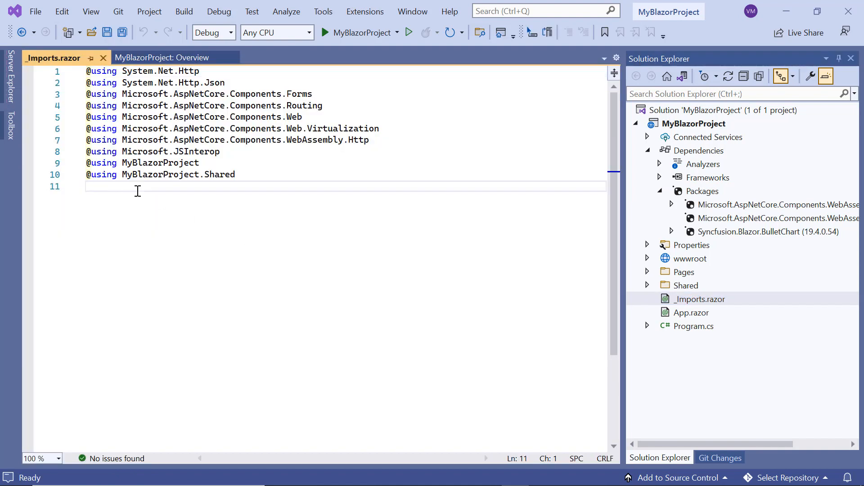
pyautogui.write('@using')
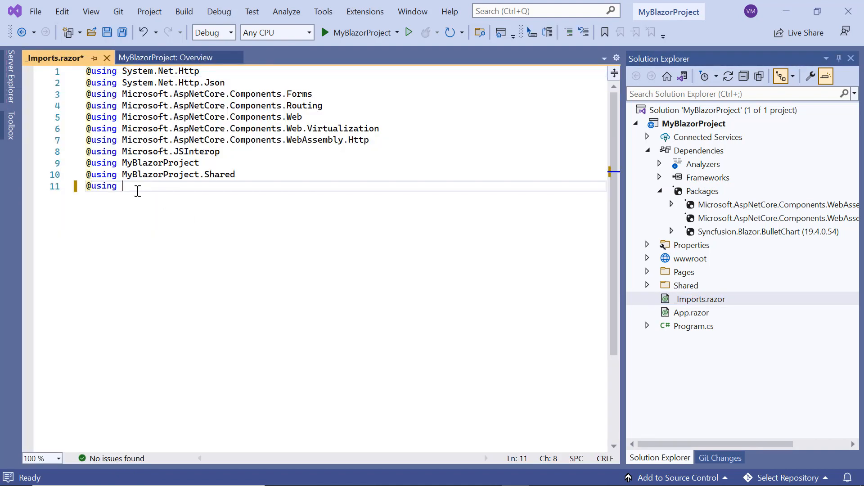
pyautogui.write('Syncfusion.B')
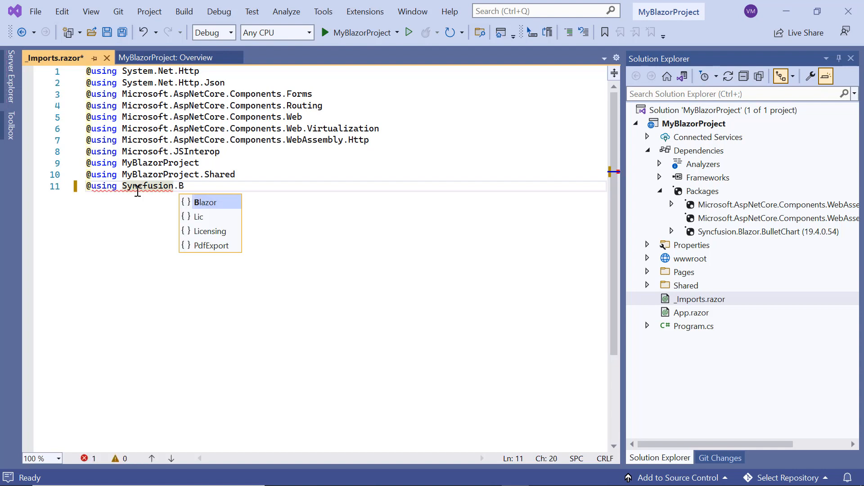
pyautogui.write('lazor.Charts;')
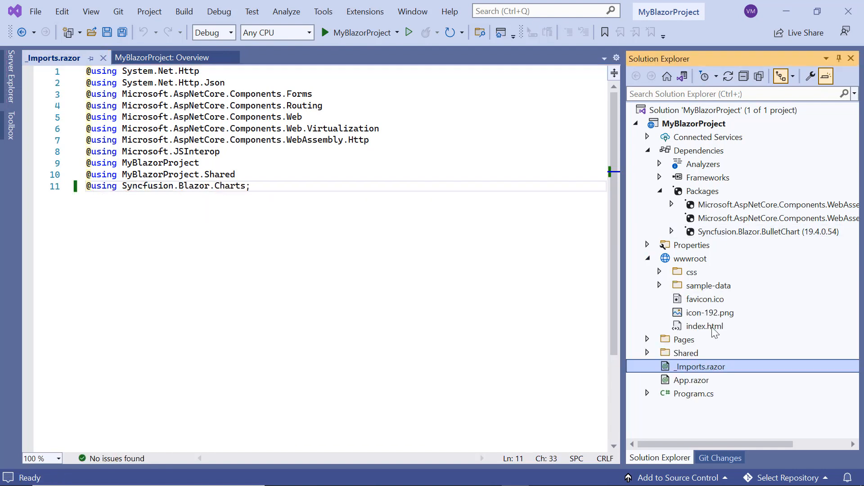
# - Link the _content/Syncfusion.Blazor.Themes/bootstrap5.css stylesheet in index.html's head and save
pyautogui.doubleClick(705, 325)
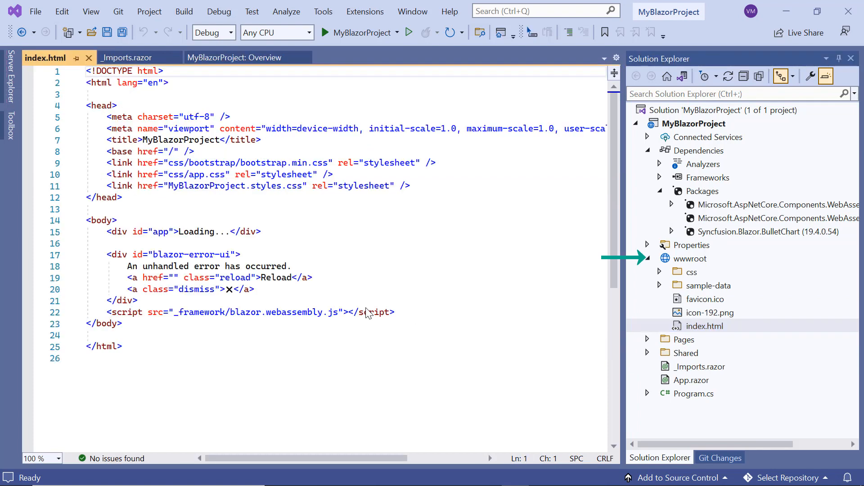
pyautogui.write('<link href="_content/Syncfusion.Blazor.Themes/bootstrap5.css" rel="stylesheet"/>')
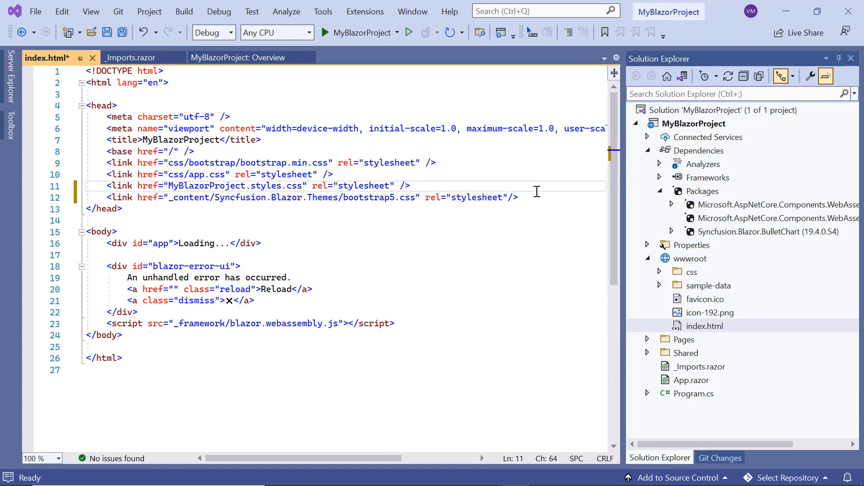
pyautogui.press('ctrl+s')
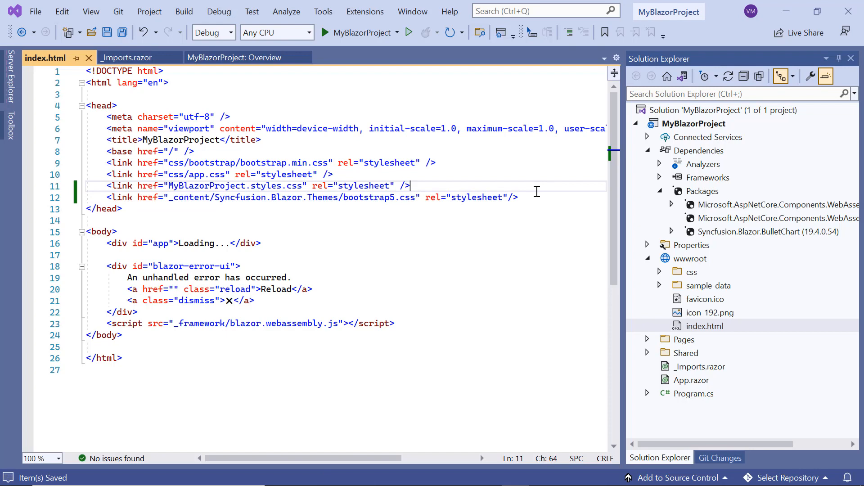
pyautogui.click(694, 393)
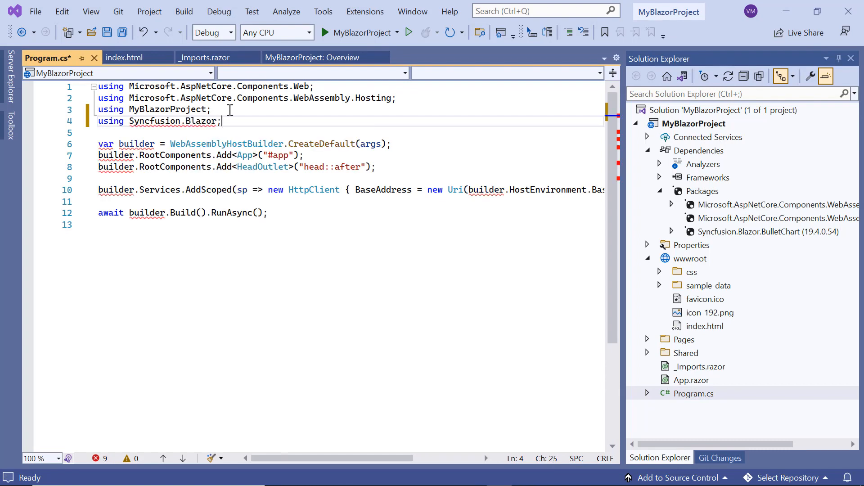
# - Register Syncfusion Blazor services via builder.Services.AddSyncfusionBlazor() and add the RegisterLicense call in Program.cs
pyautogui.write('builder.services.AddSyncfusionBlazor();')
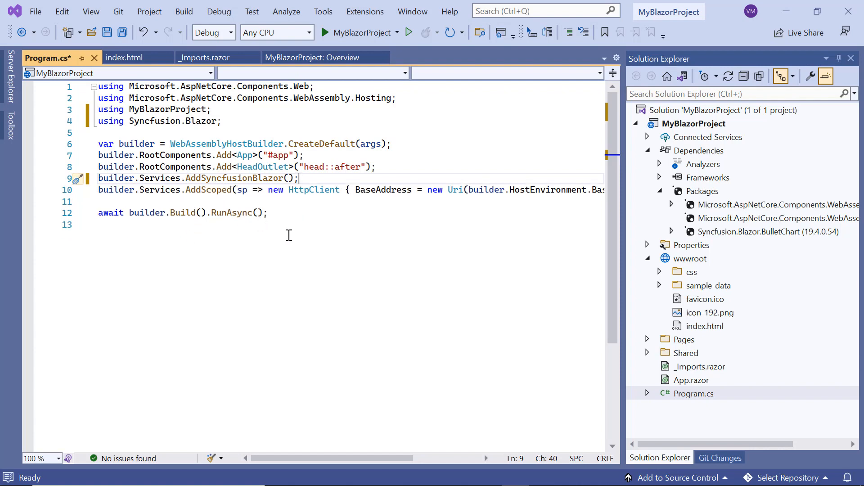
pyautogui.write('Syn')
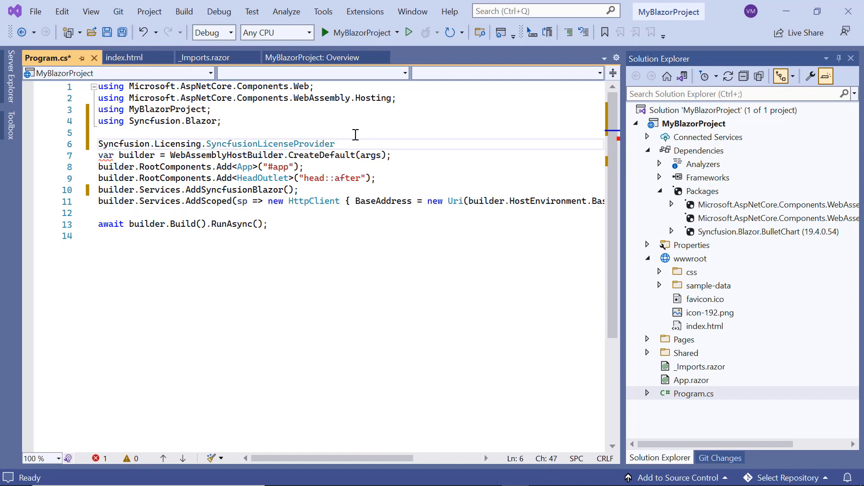
pyautogui.write('.RegisterLicense')
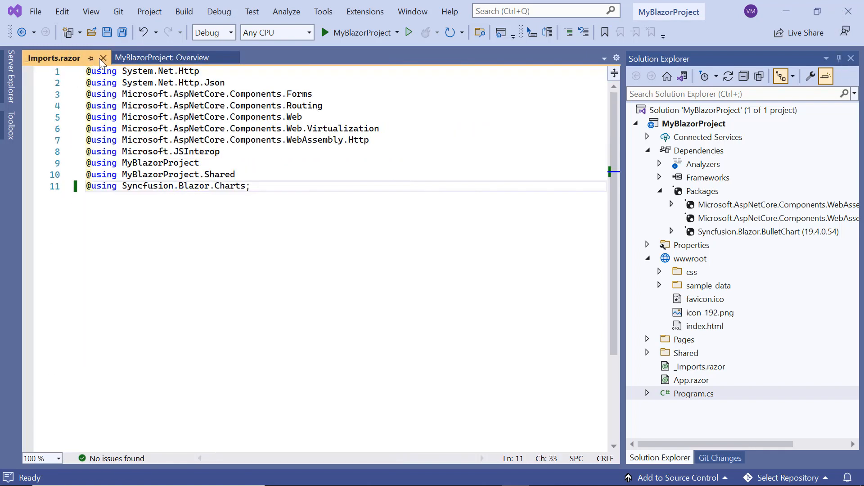
# - Replace Index.razor's content with an empty <SfBulletChart></SfBulletChart> element
pyautogui.click(102, 58)
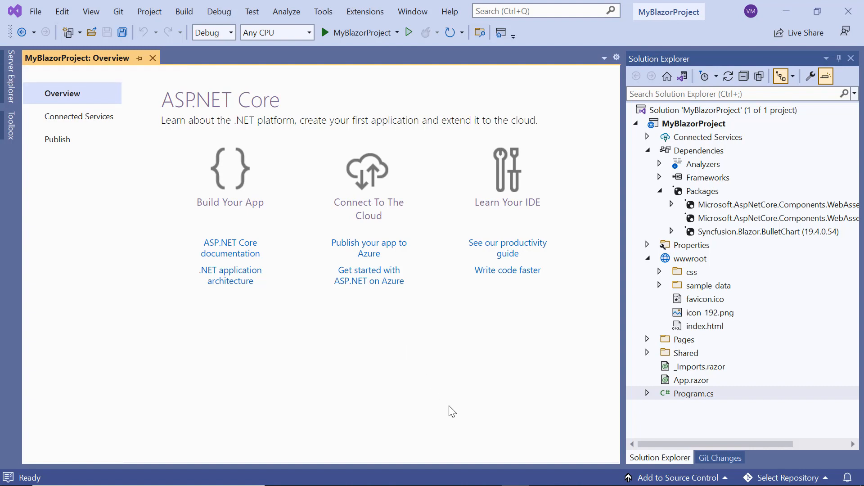
pyautogui.moveTo(432, 421)
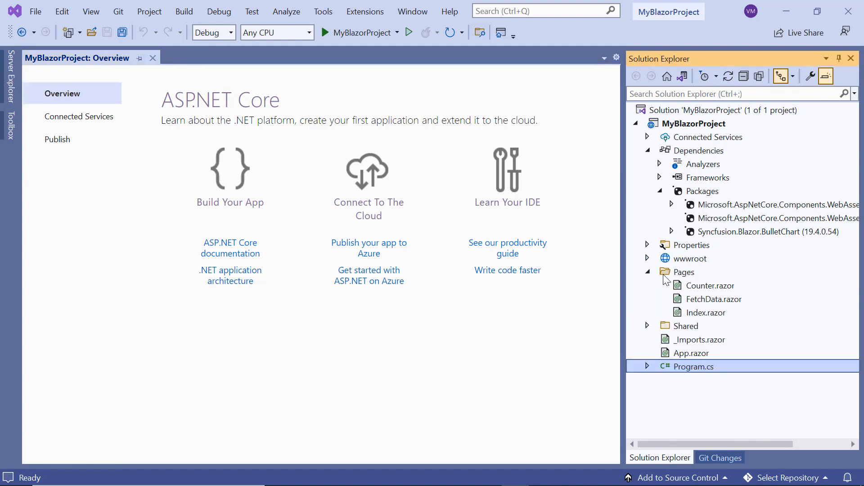
pyautogui.doubleClick(707, 312)
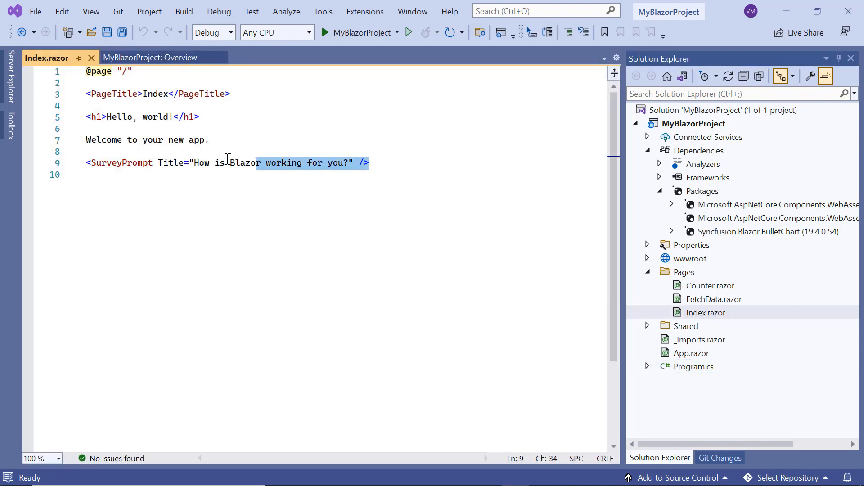
pyautogui.write('<SfBulletChart')
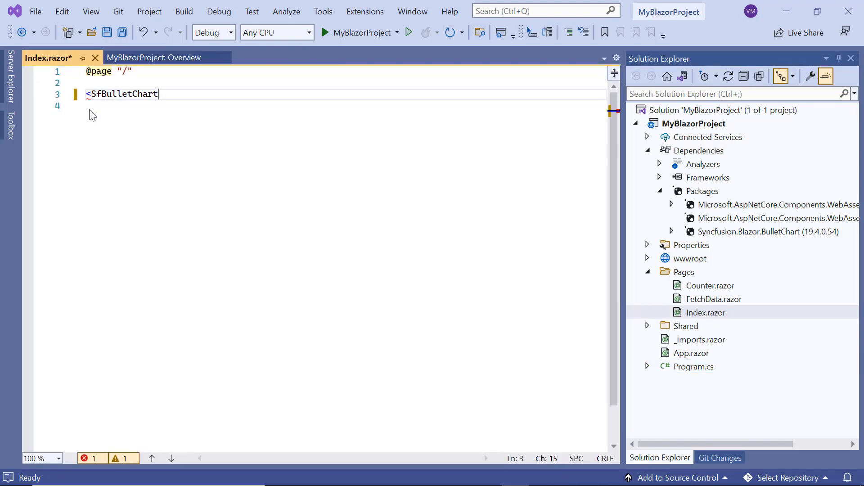
pyautogui.write('></SfBulletChart>')
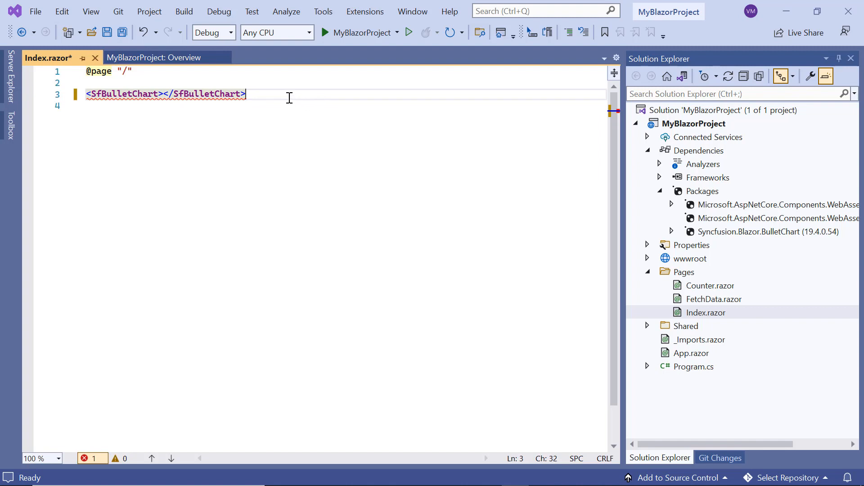
pyautogui.write('@code{}')
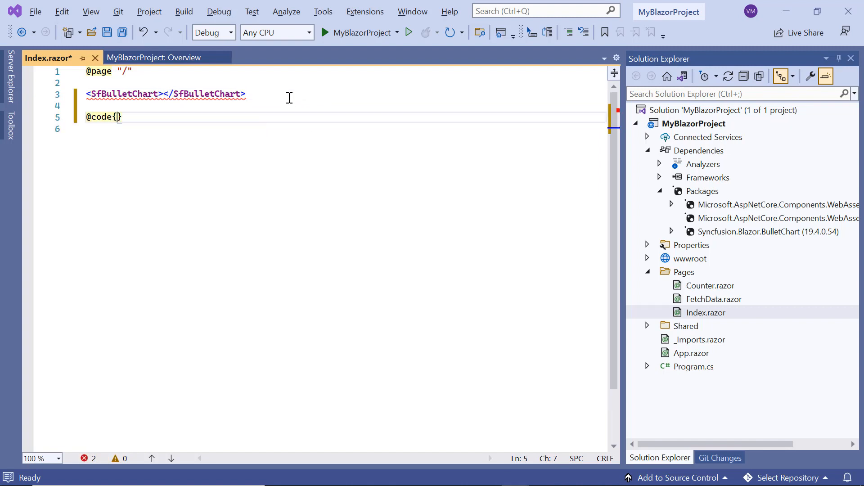
pyautogui.write('public class ChartData')
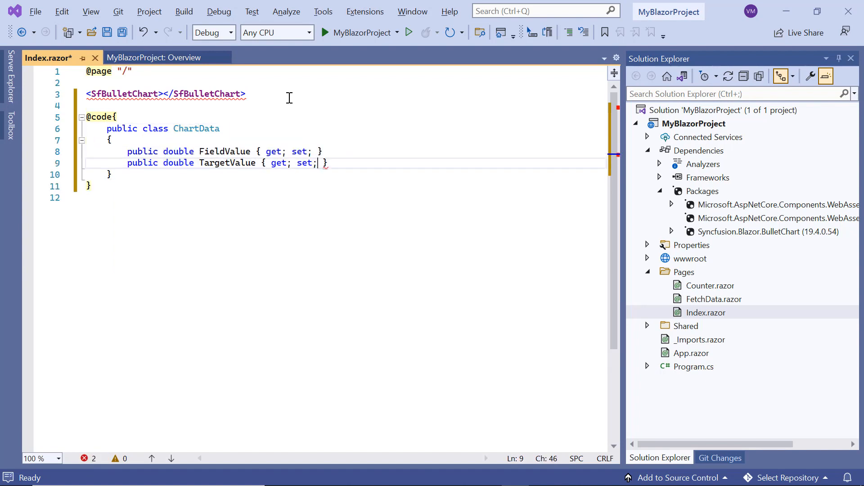
# - Declare List<ChartData> BulletChartData with one item of FieldValue 270 and TargetValue 250
pyautogui.press('Enter')
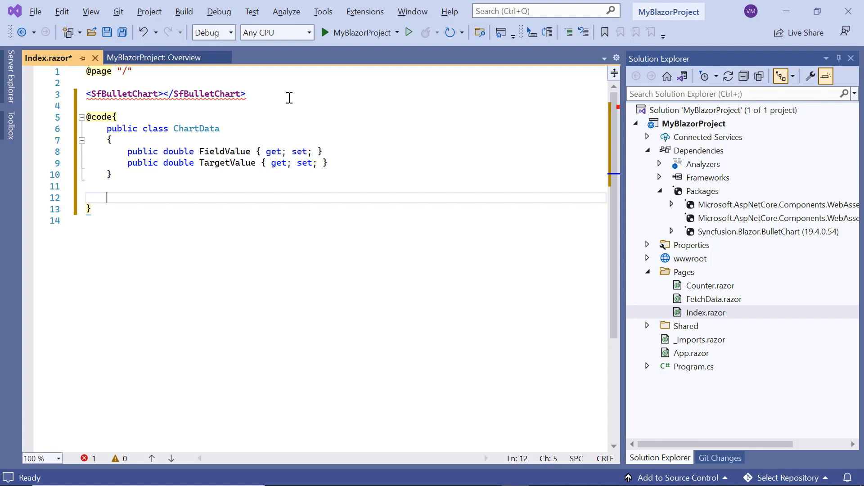
pyautogui.write('public List<ChartData> BulletChartData = new List<ChartData>')
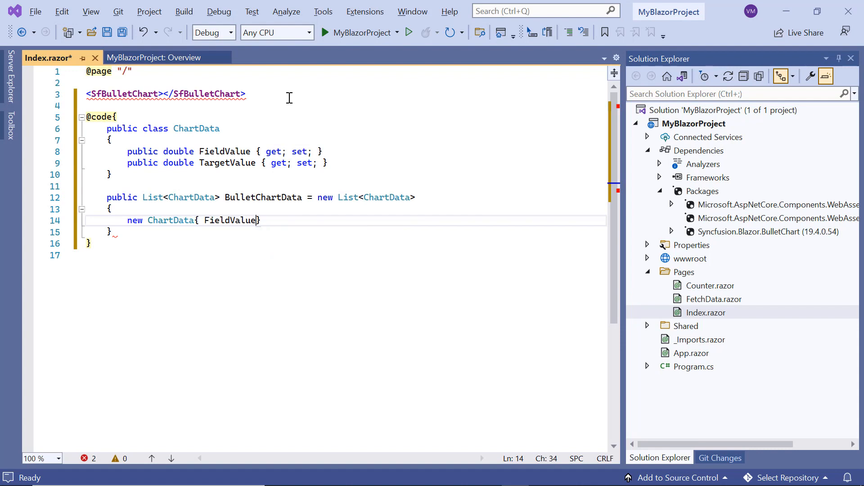
pyautogui.write('= 270')
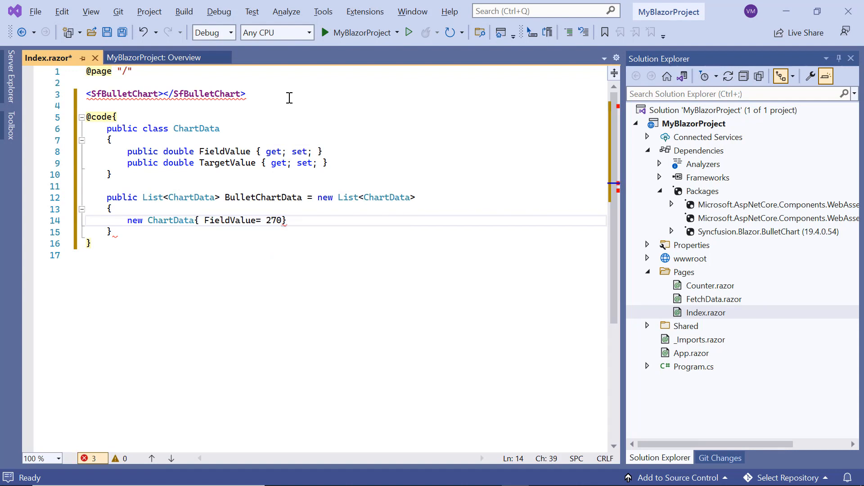
pyautogui.write(', TargetValue = 25')
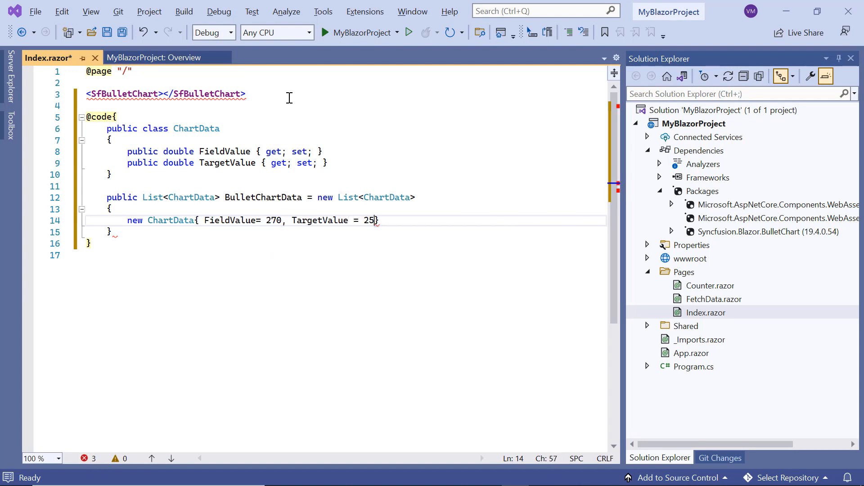
pyautogui.write('0')
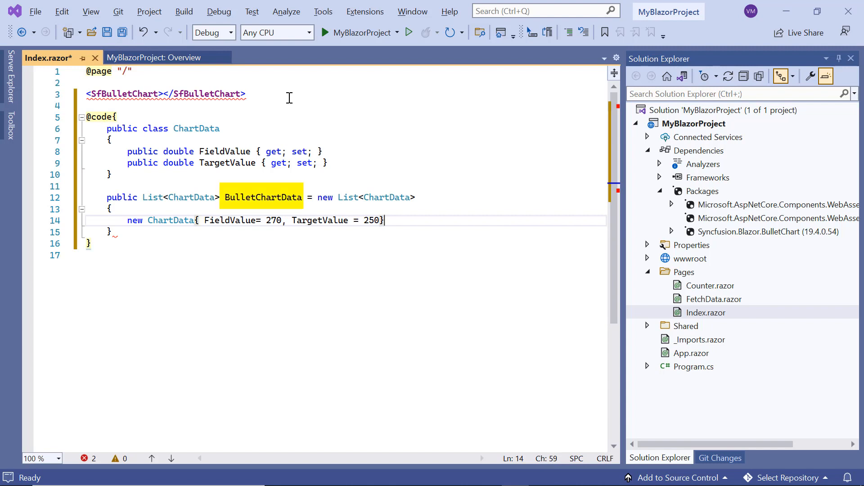
# - Bind SfBulletChart to BulletChartData with ValueField="FieldValue" and TargetField="TargetValue"
pyautogui.write('DataSource')
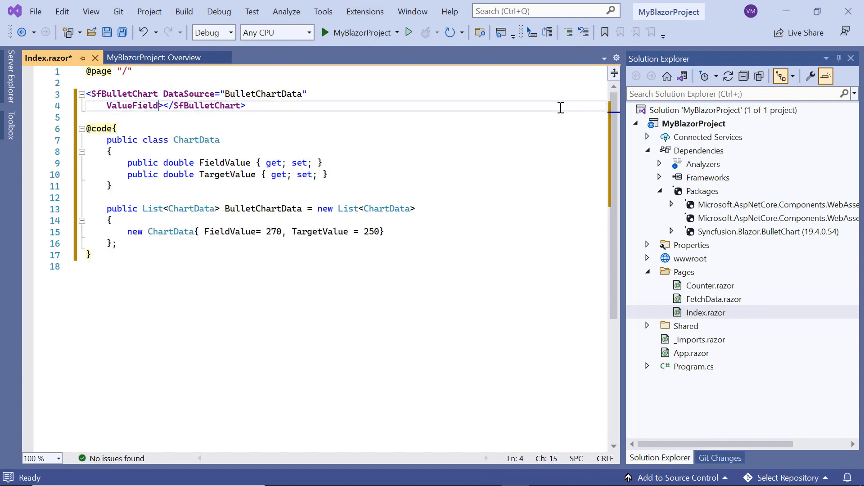
pyautogui.write('="FieldValue" TargetField="')
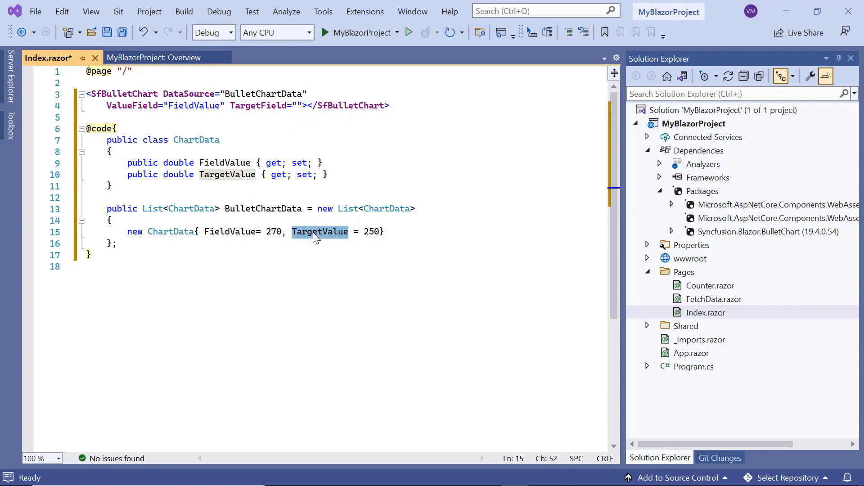
pyautogui.write('TargetValue')
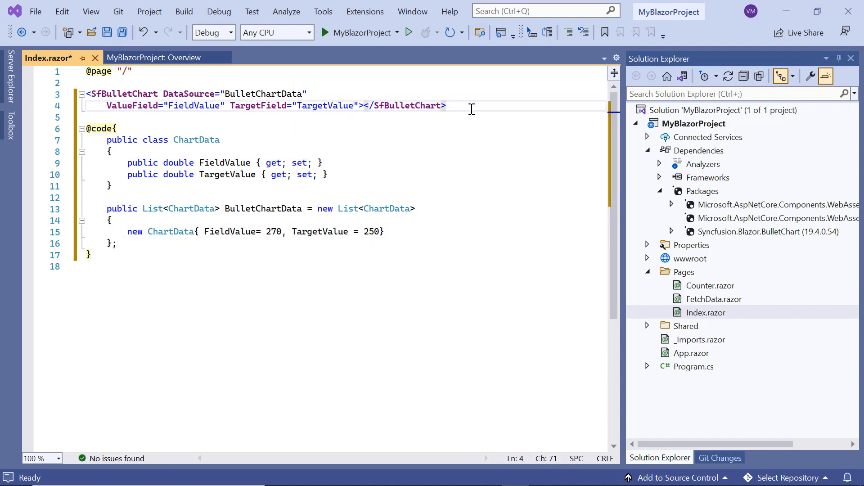
# - Save, then set Minimum="0", Maximum="300" and Interval="50" on the SfBulletChart tag
pyautogui.press('ctrl+s')
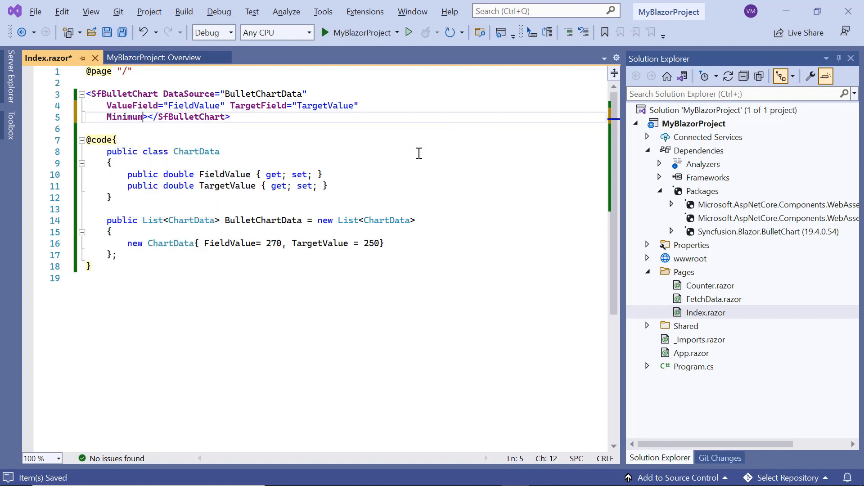
pyautogui.write('="0"')
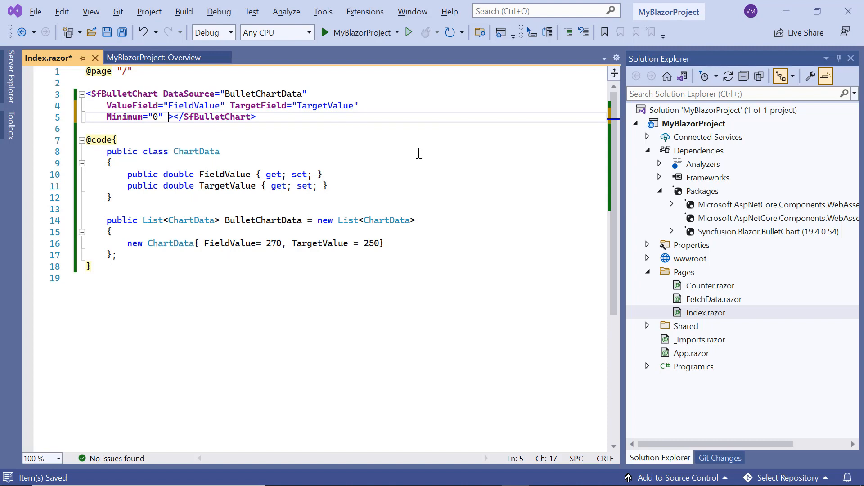
pyautogui.write('Maximum="300')
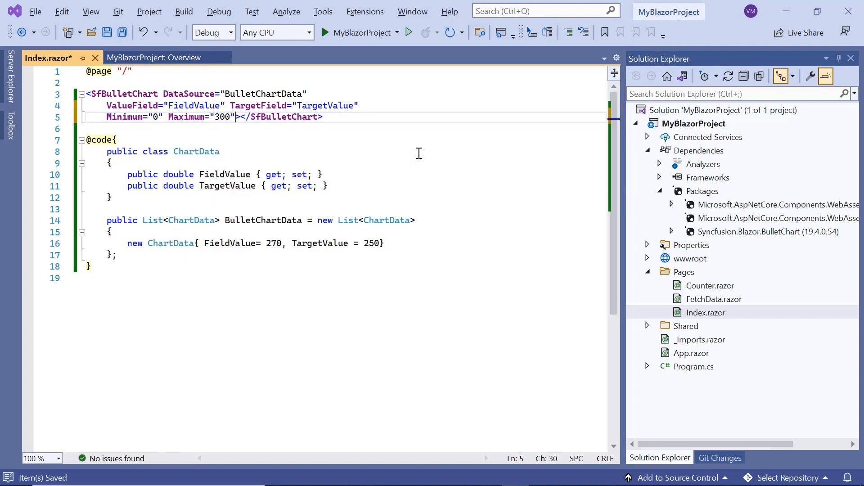
pyautogui.write('" "')
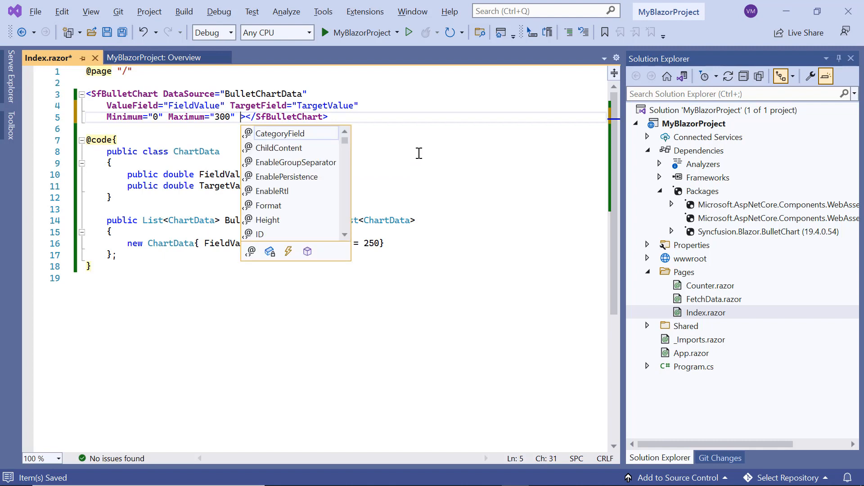
pyautogui.write('Interval')
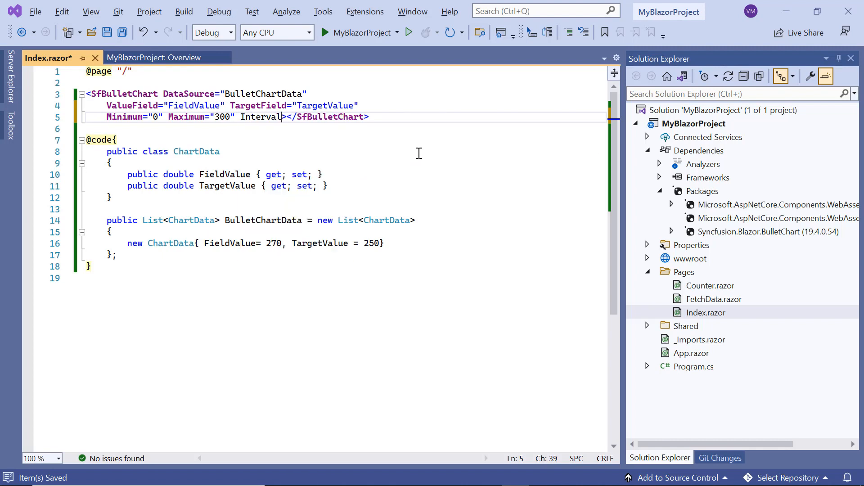
pyautogui.write('="50"')
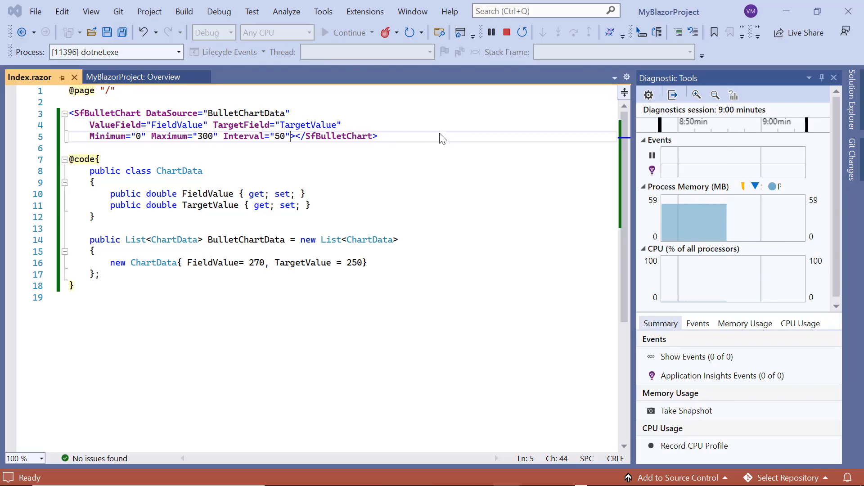
# - Set Title="Revenue" and Subtitle="(in dollars $)" on the bullet chart
pyautogui.write('Title="R"></SfBulletChart>')
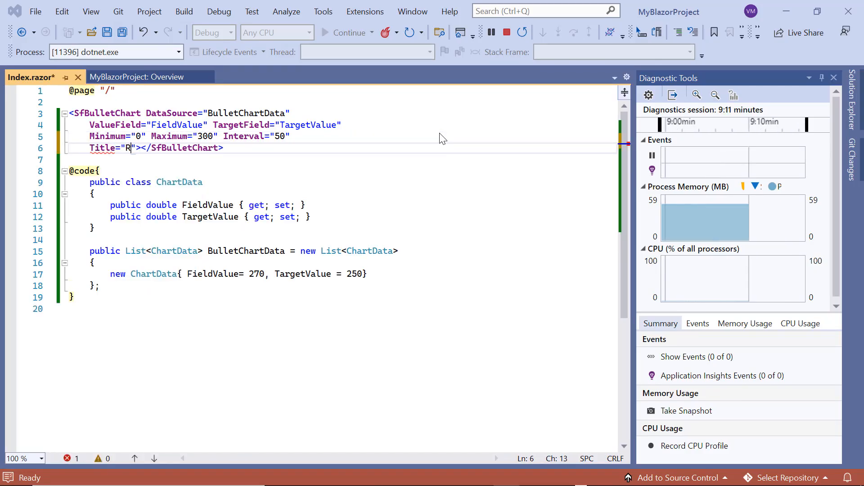
pyautogui.write('evenue" Subtitle="(in d')
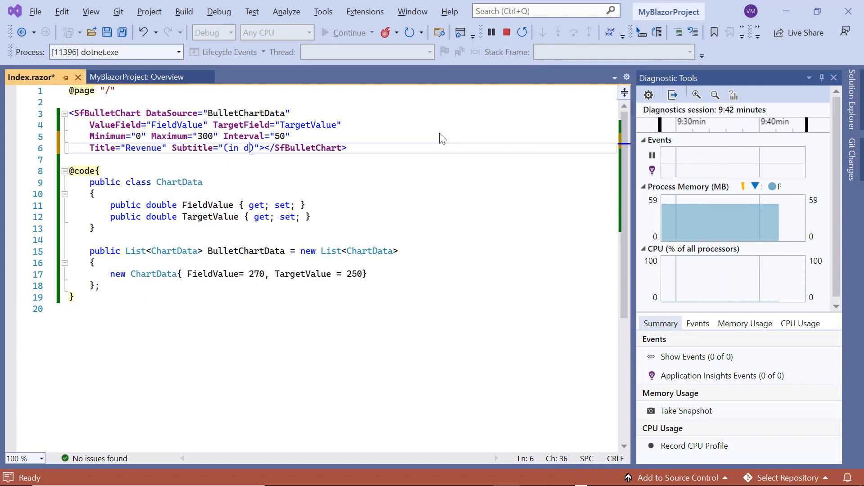
pyautogui.write('ollars $')
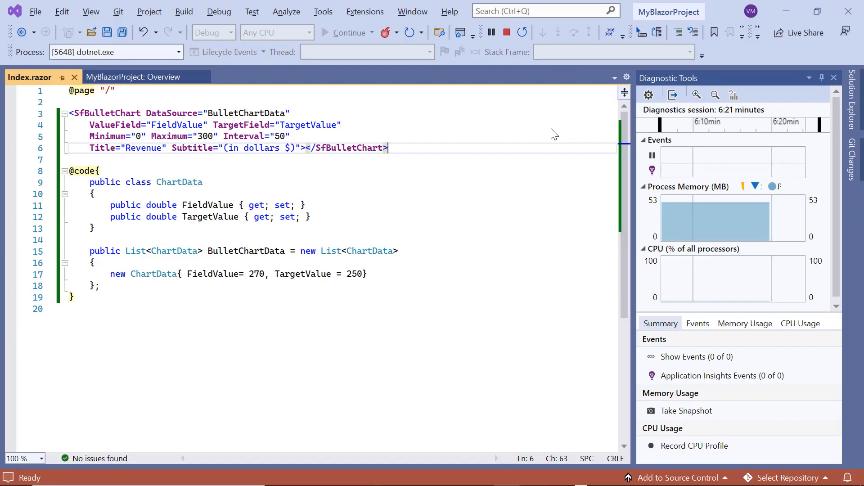
# - Add a BulletChartRangeCollection with three BulletChartRange ends at 150, 250 and 300
pyautogui.write('<BulletChartRangeCollection></BulletChartRangeCollection>')
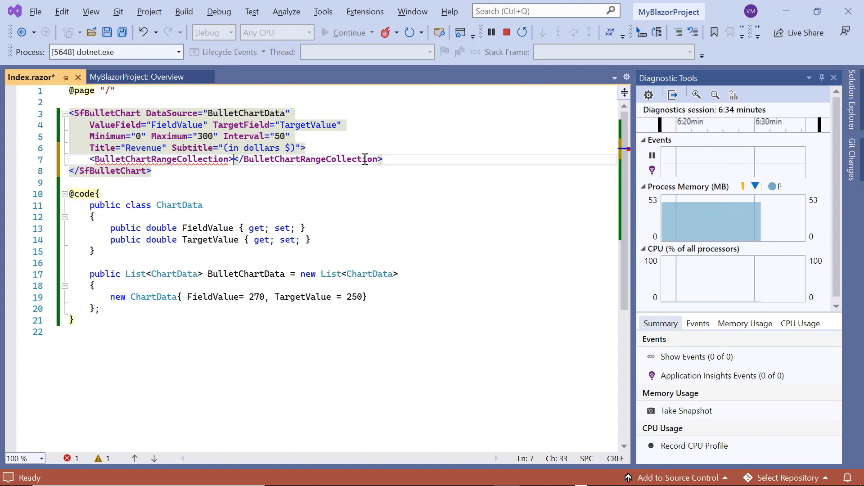
pyautogui.write('<BulletChartRange End="0"></BulletChartRange>')
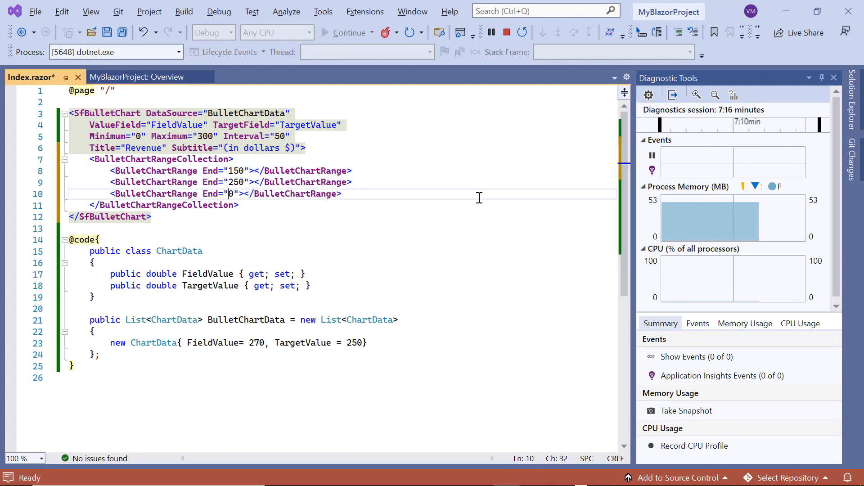
pyautogui.write('30')
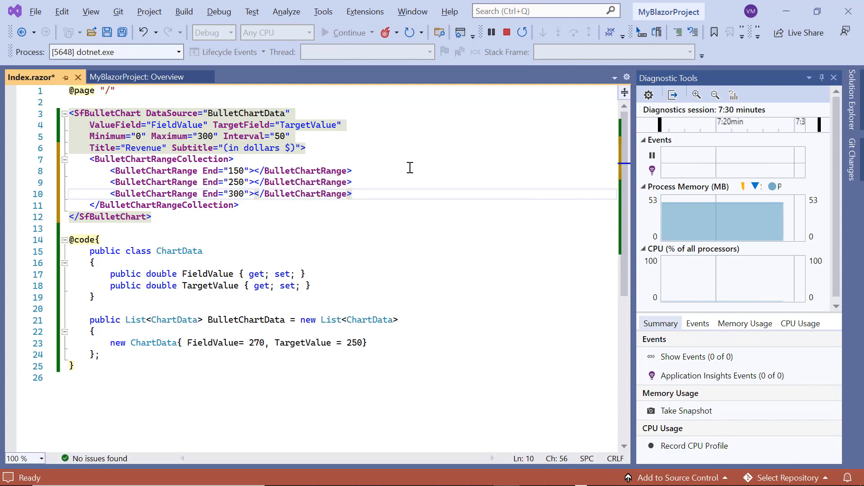
# - Color the first range Red and the last range Blue
pyautogui.write('Color=""')
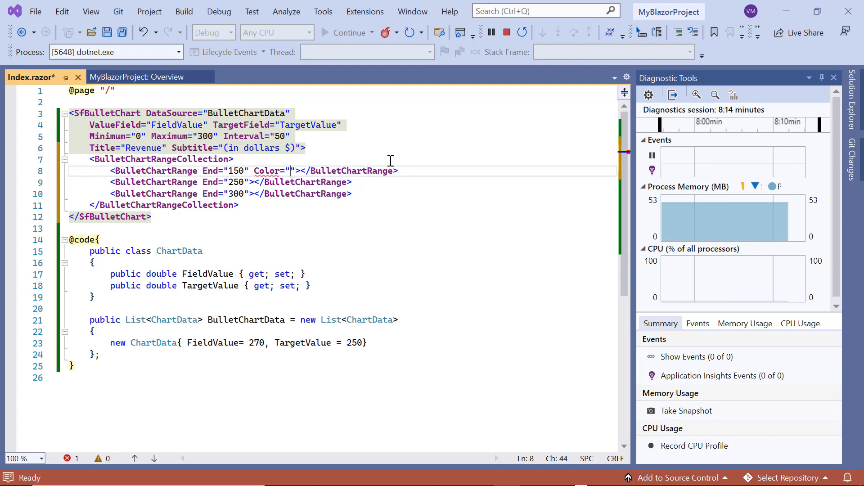
pyautogui.write('Red')
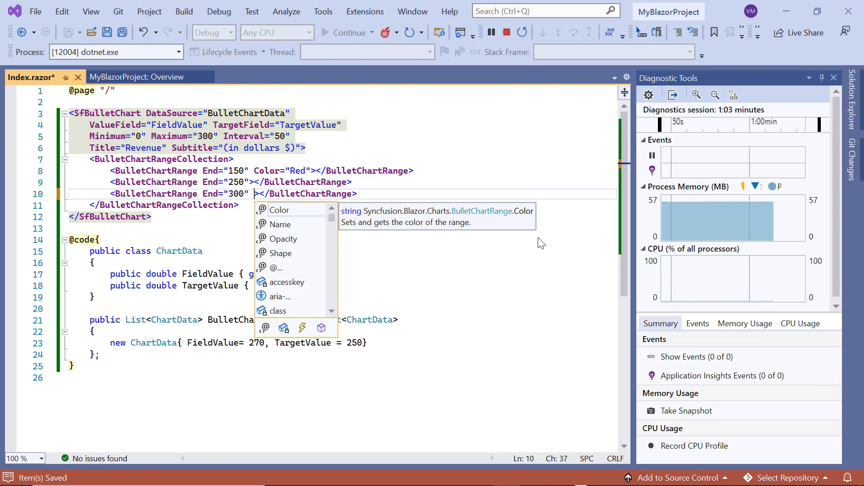
pyautogui.write('Color="Blu"')
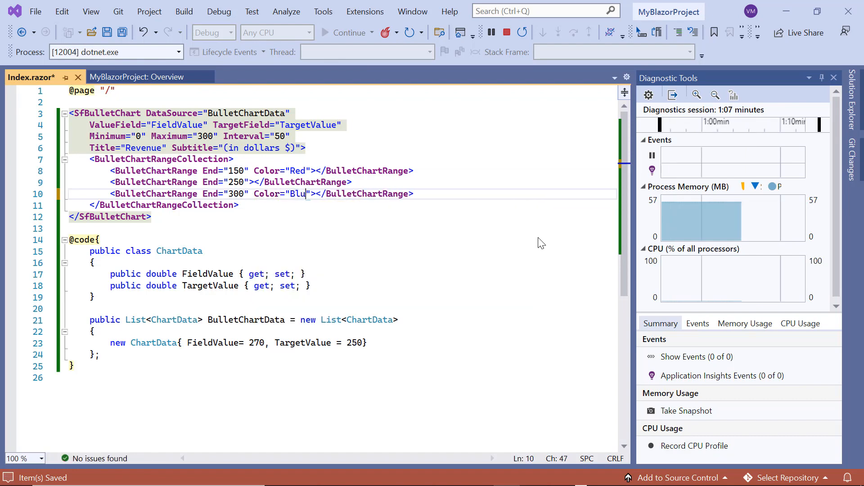
pyautogui.write('e')
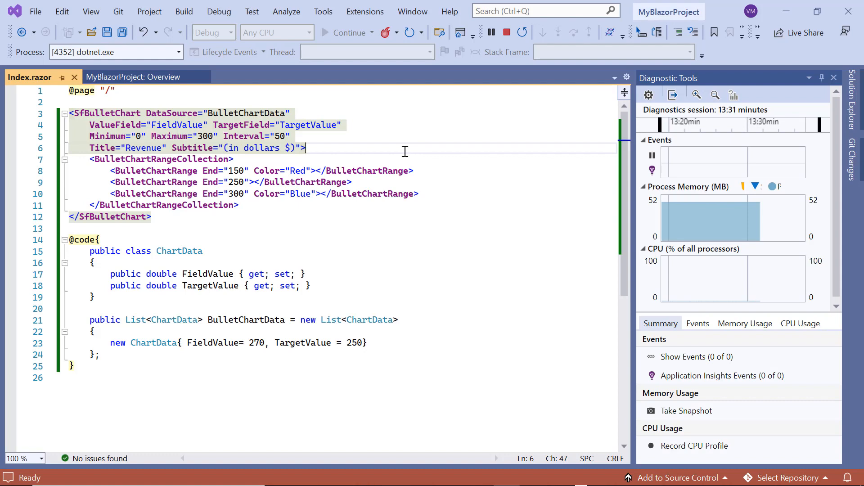
# - Add a wrapper <div style="width:650px;height:100px"> around the SfBulletChart markup
pyautogui.write('<div>')
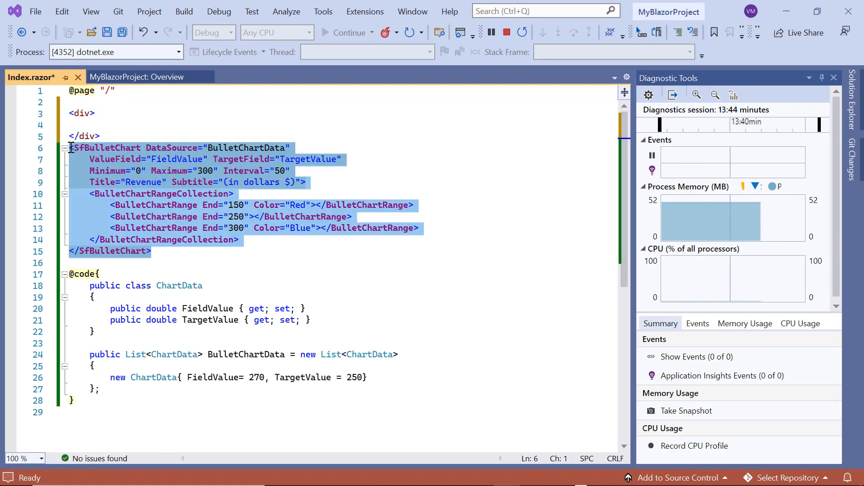
pyautogui.write('style=')
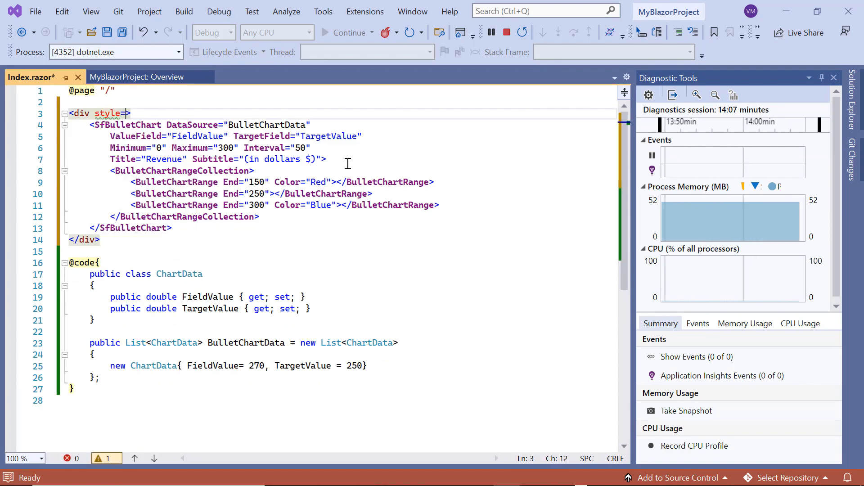
pyautogui.write('width"')
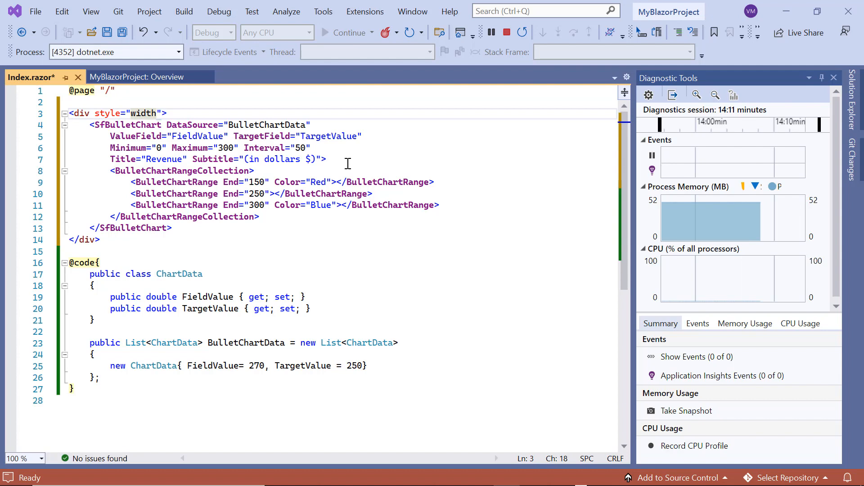
pyautogui.write('650px;Height:100px')
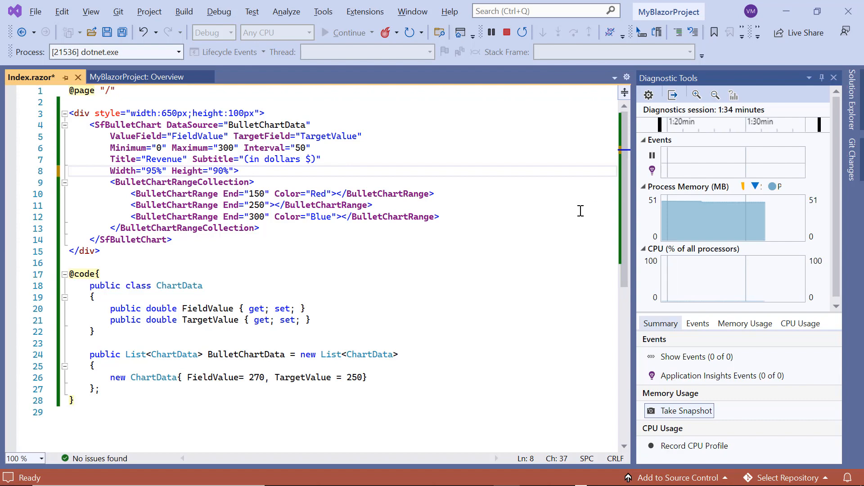
# - Add <BulletChartTooltip Enable="true" TValue="ChartData"> inside the chart and save Index.razor
pyautogui.write('<BulletChartTooltip></BulletChartTooltip>')
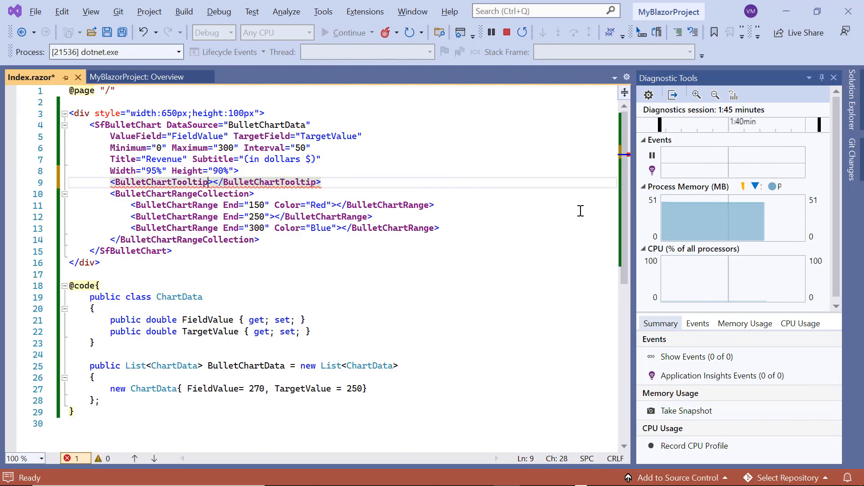
pyautogui.write('Enable="T')
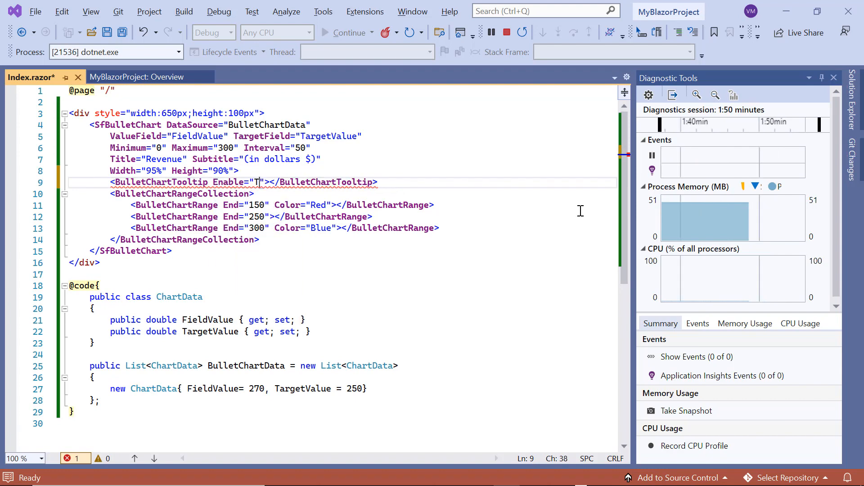
pyautogui.write('rue')
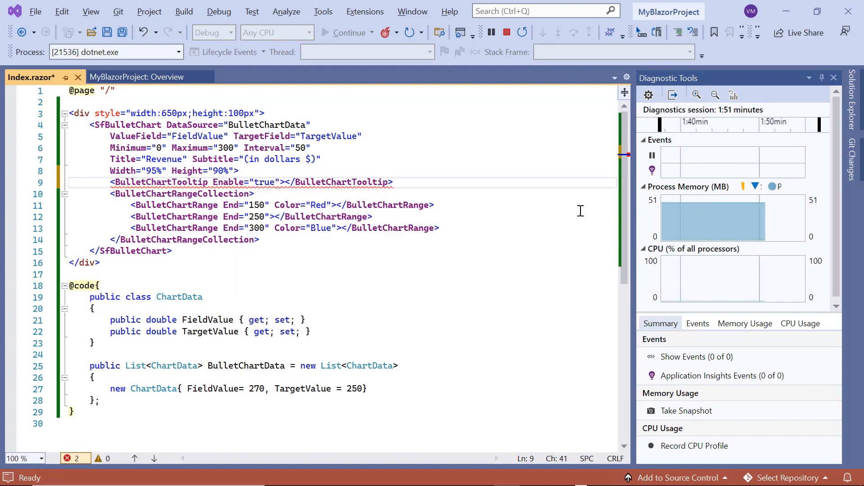
pyautogui.write('Tv')
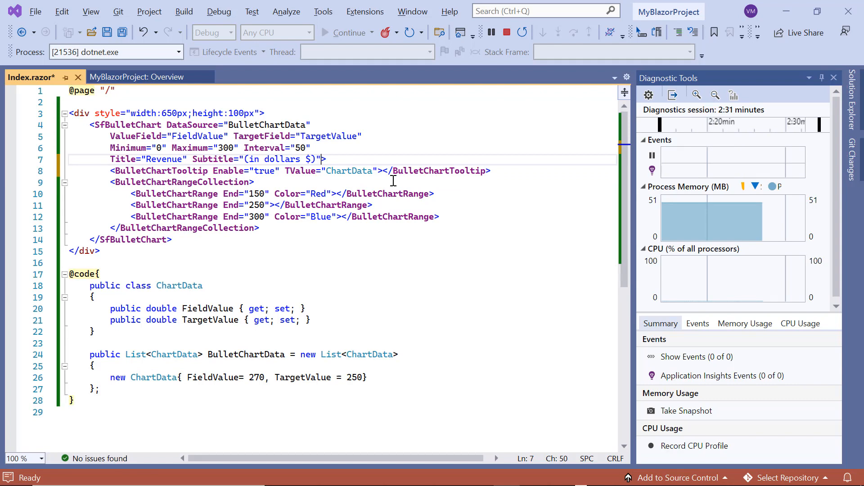
pyautogui.press('ctrl+s')
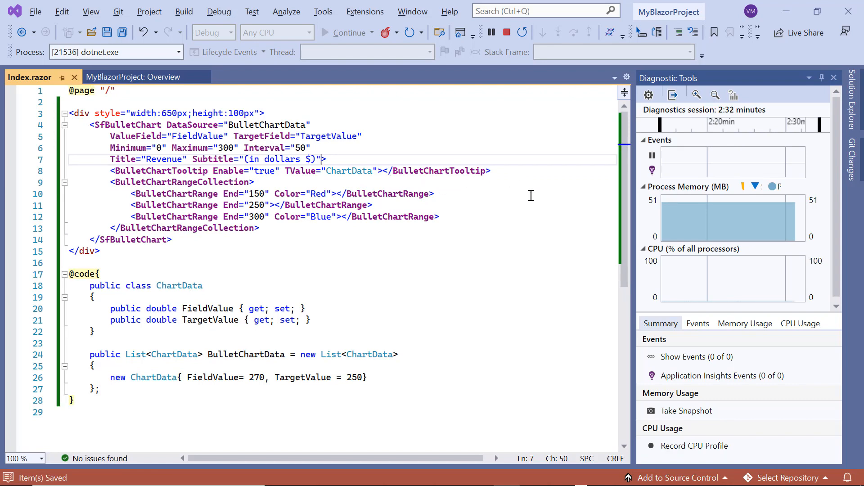